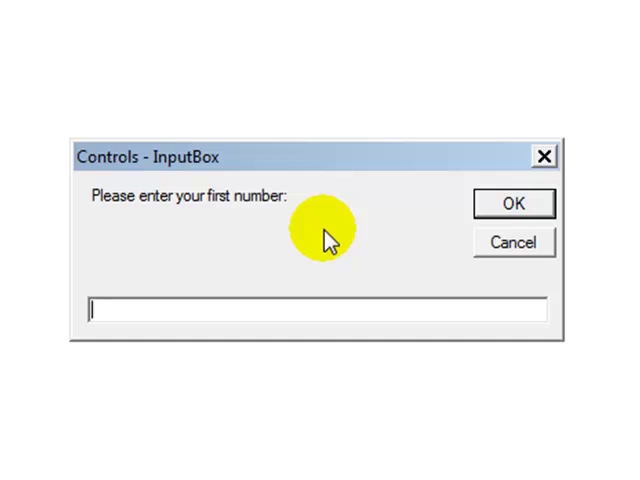
Enter 4 then 5 in the InputBoxes, confirm the sum shows 9, and close the form
text(4)
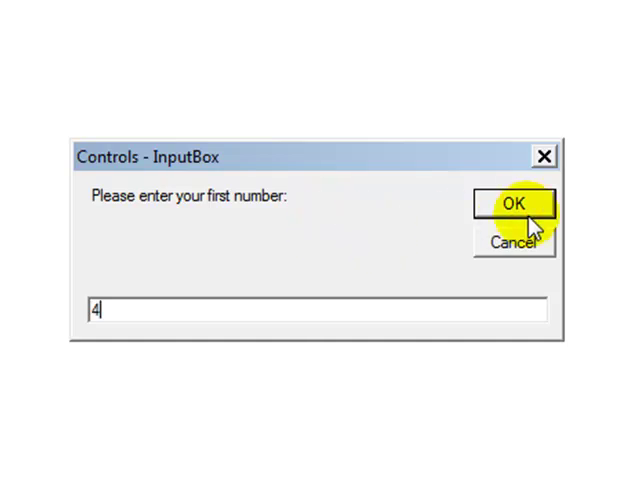
click(515, 205)
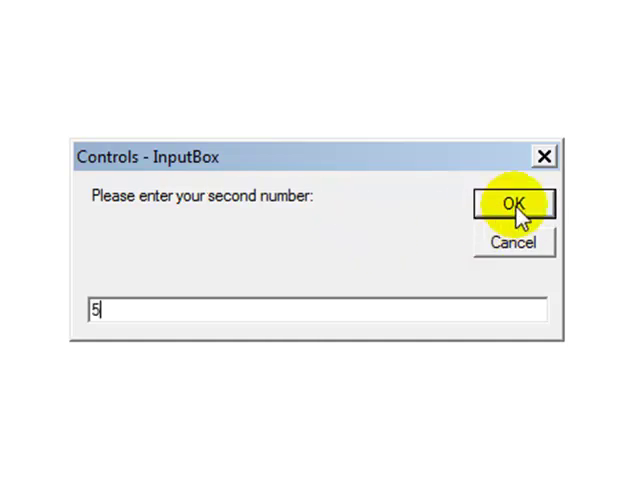
click(513, 205)
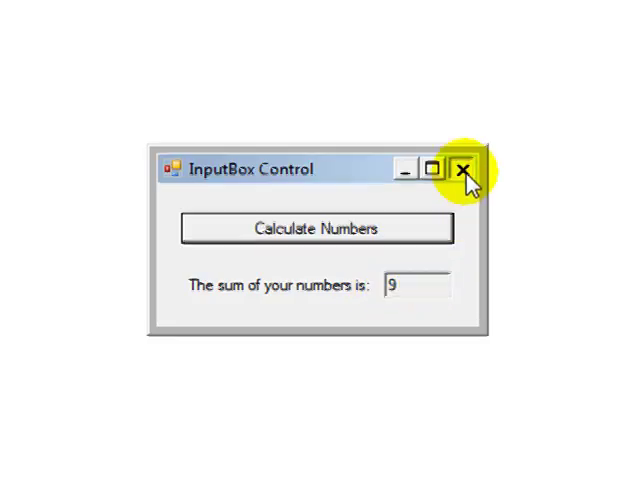
click(468, 169)
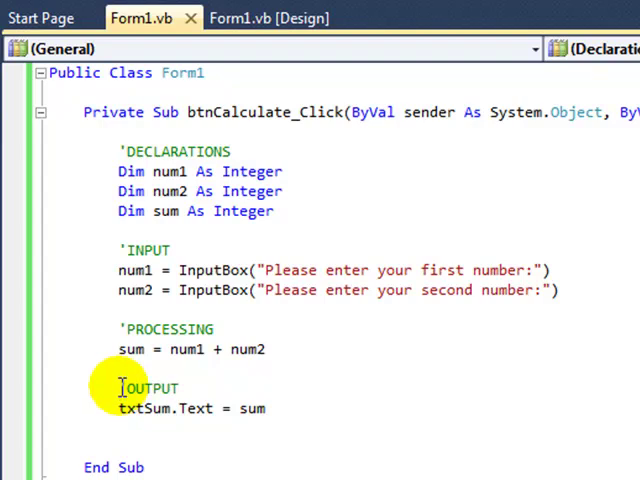
mouse_move(100, 366)
text( =)
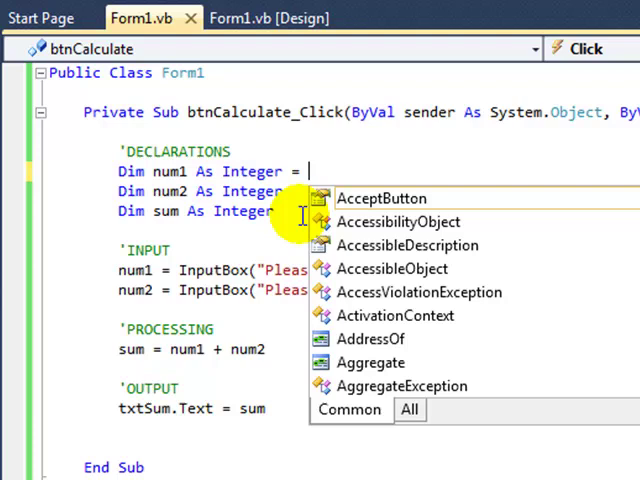
Append '= 0' to the num1, num2 and sum Integer declarations
text(0-)
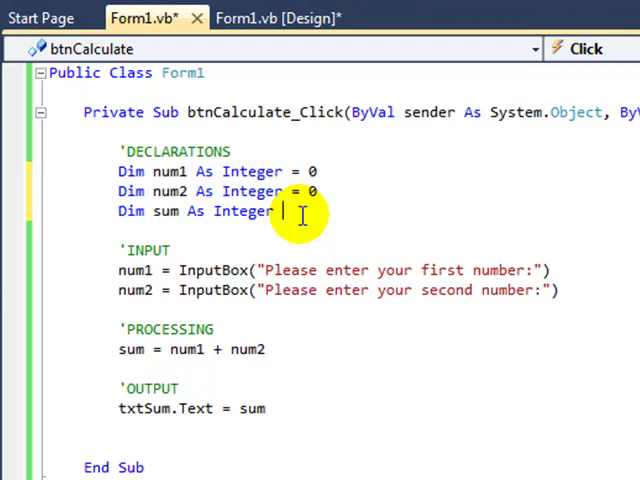
text(=0)
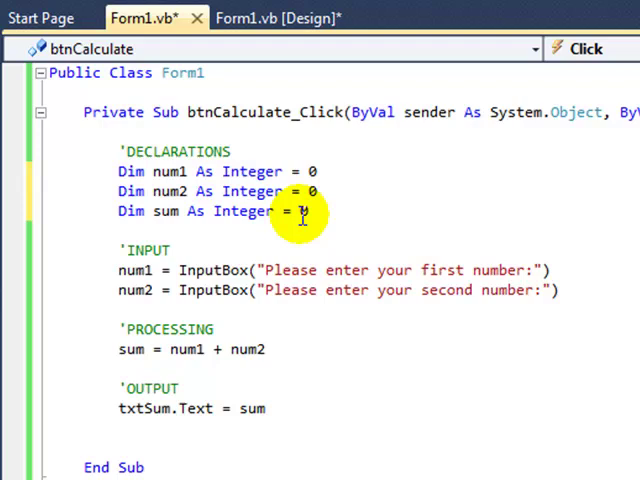
mouse_move(350, 170)
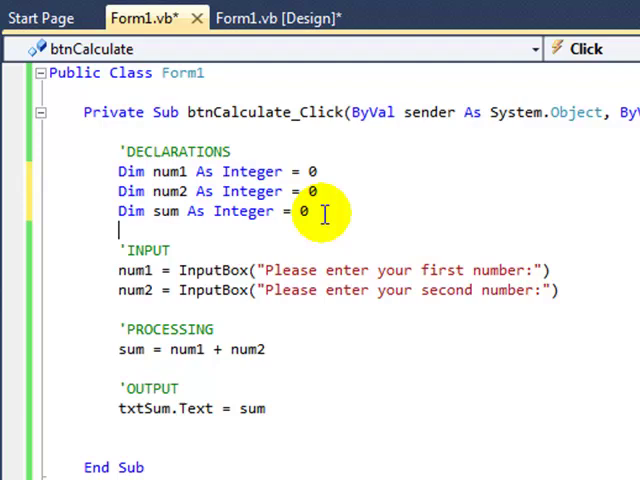
mouse_move(235, 270)
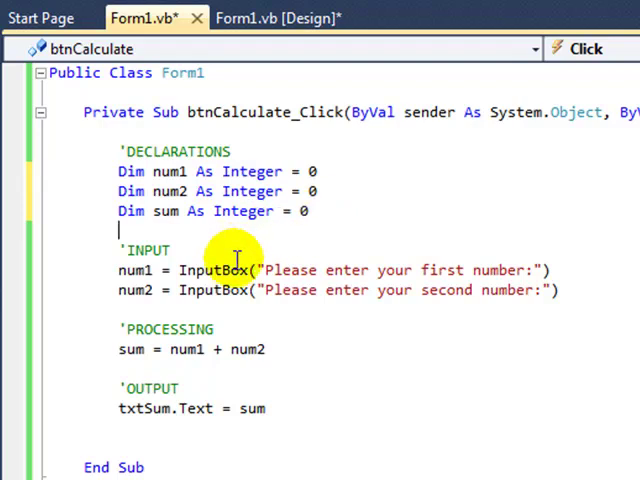
mouse_move(288, 228)
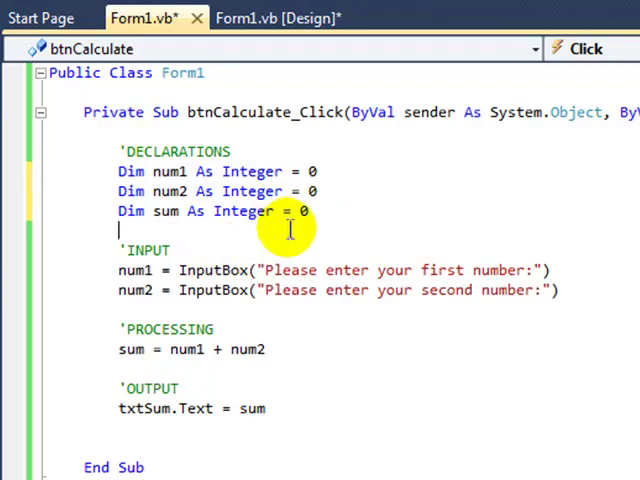
Wrap the num1 and num2 InputBox calls in CInt( ... )
double_click(210, 270)
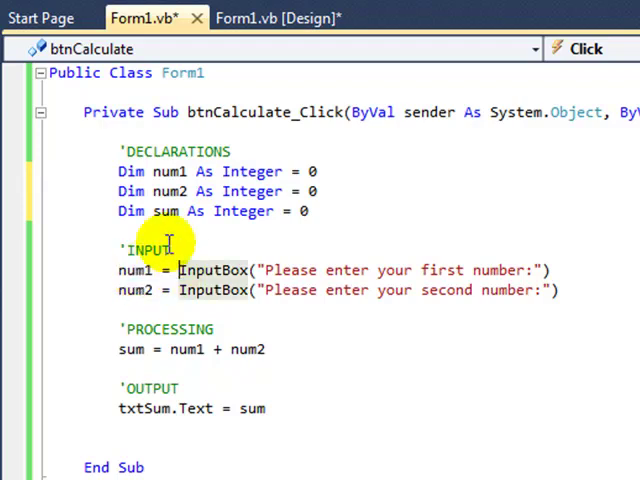
text(CInt()
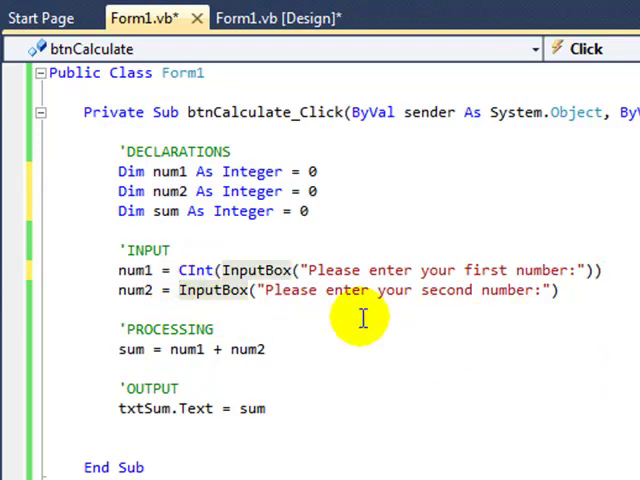
text(c)
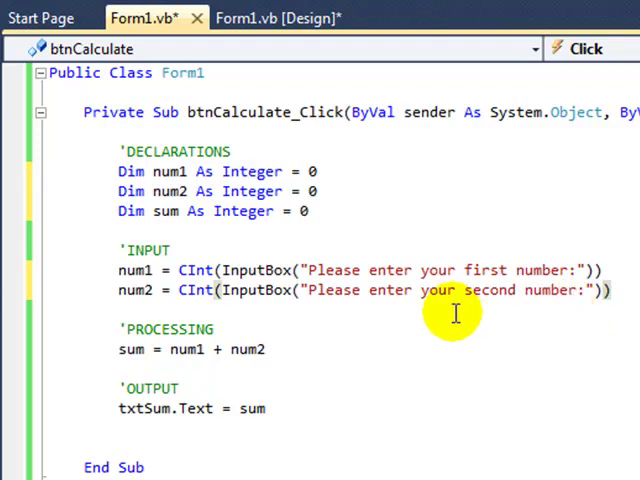
mouse_move(250, 270)
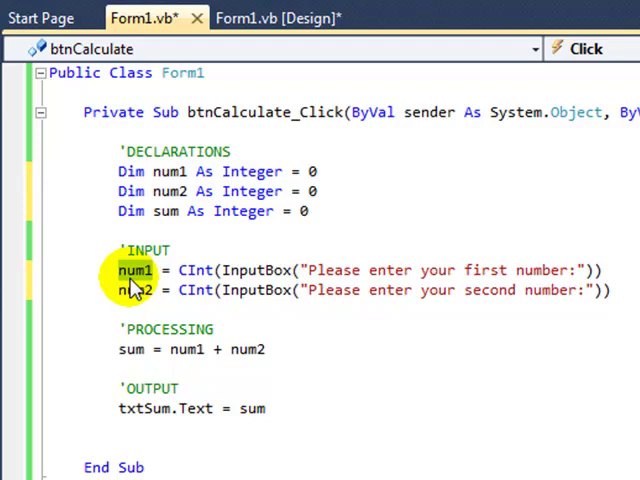
mouse_move(250, 408)
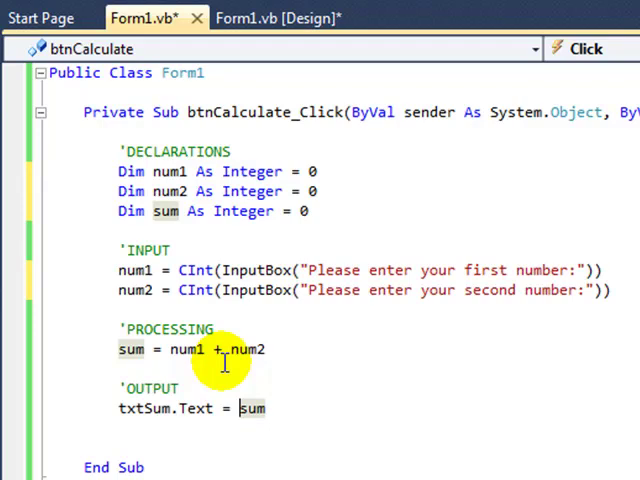
Change the output line to txtSum.Text = CStr(sum)
text(cstr)
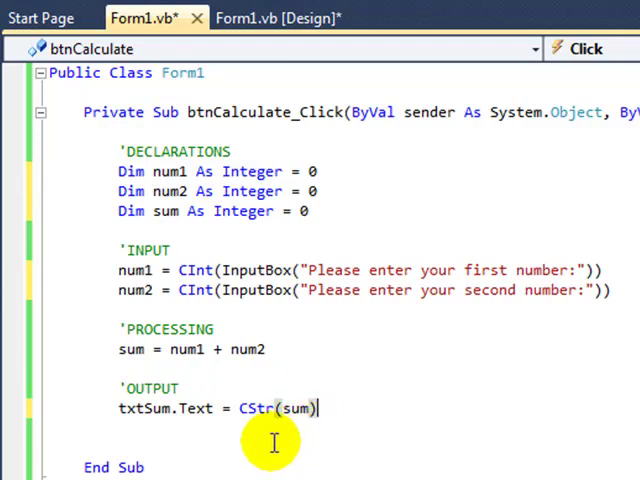
mouse_move(287, 442)
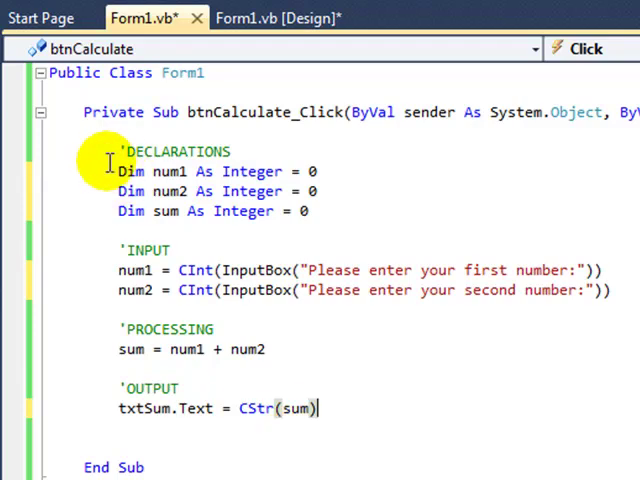
drag(119, 171, 312, 211)
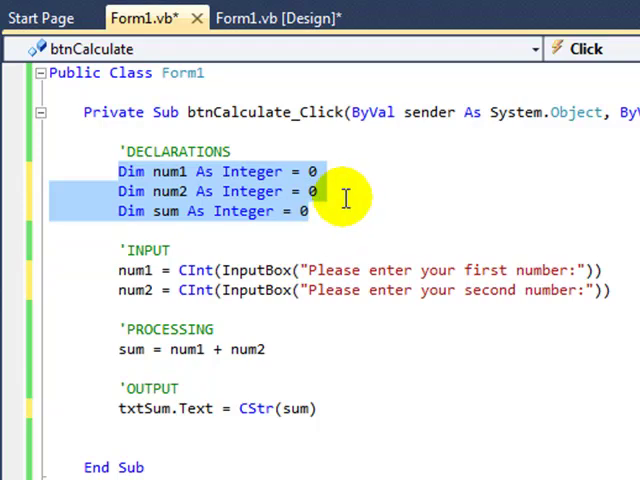
click(195, 270)
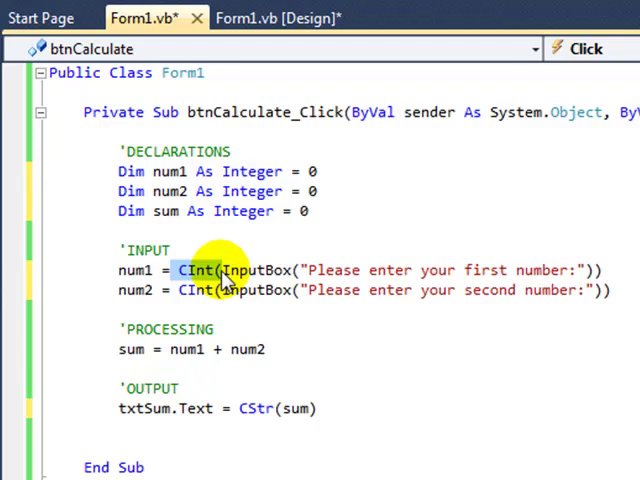
mouse_move(245, 270)
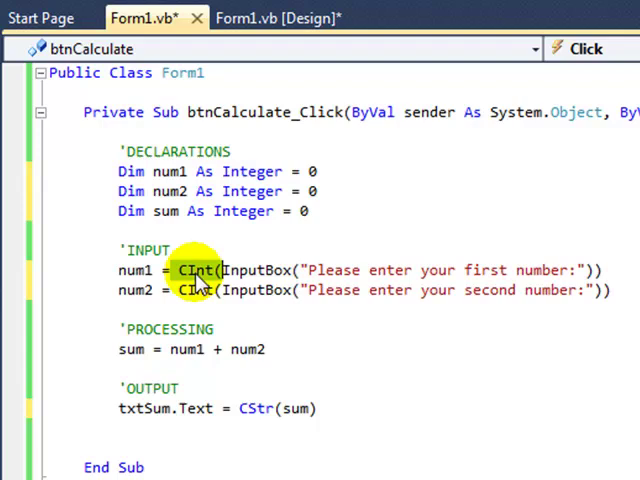
mouse_move(289, 408)
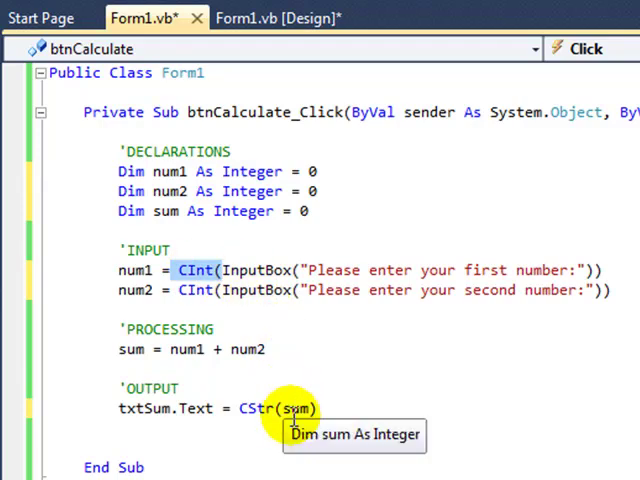